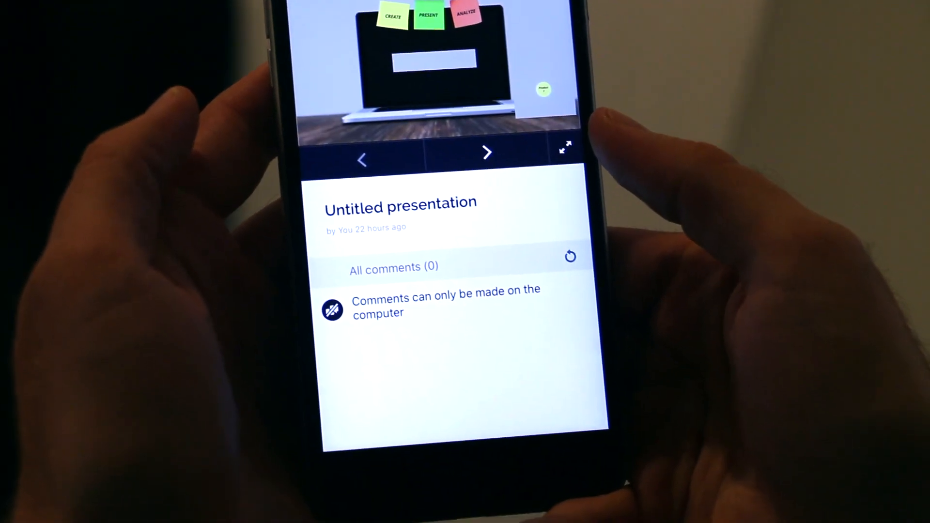
# Launch the Prezi Next desktop app from the macOS Dock
pyautogui.click(486, 153)
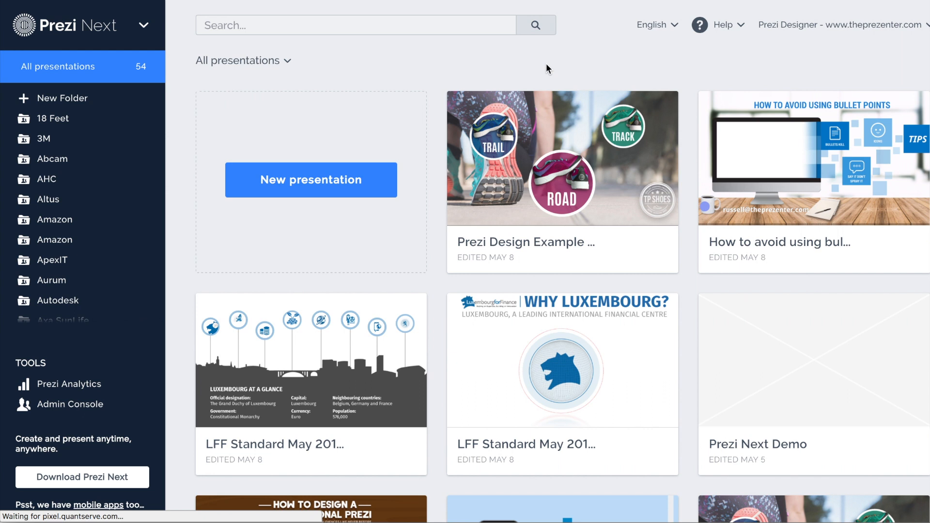
pyautogui.moveTo(490, 68)
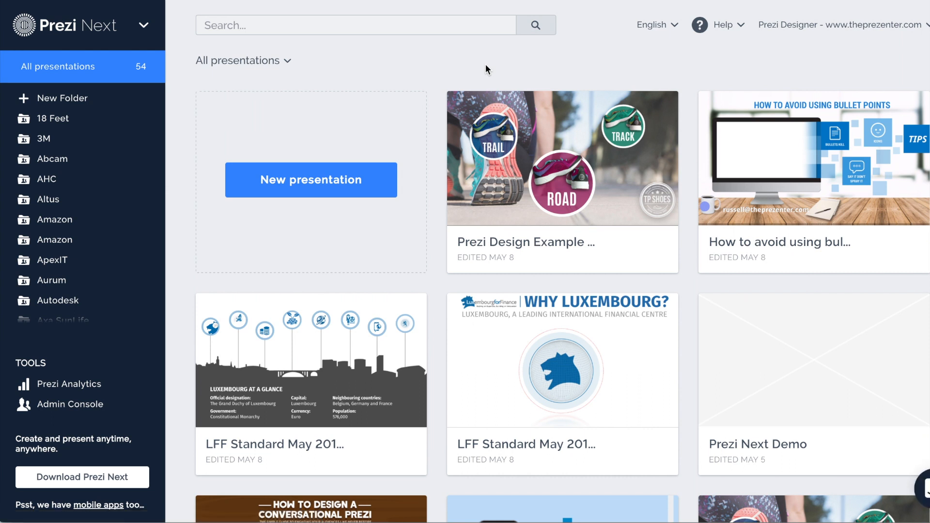
pyautogui.moveTo(310, 181)
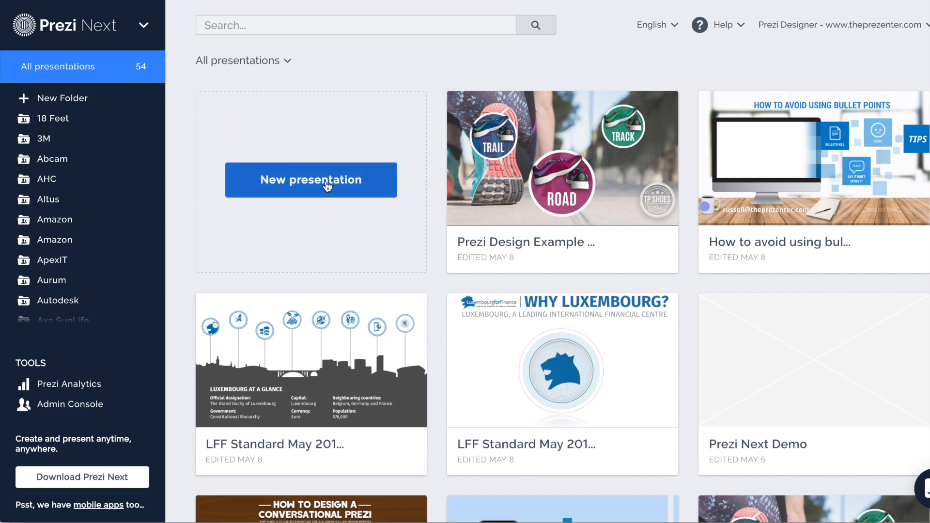
pyautogui.moveTo(366, 189)
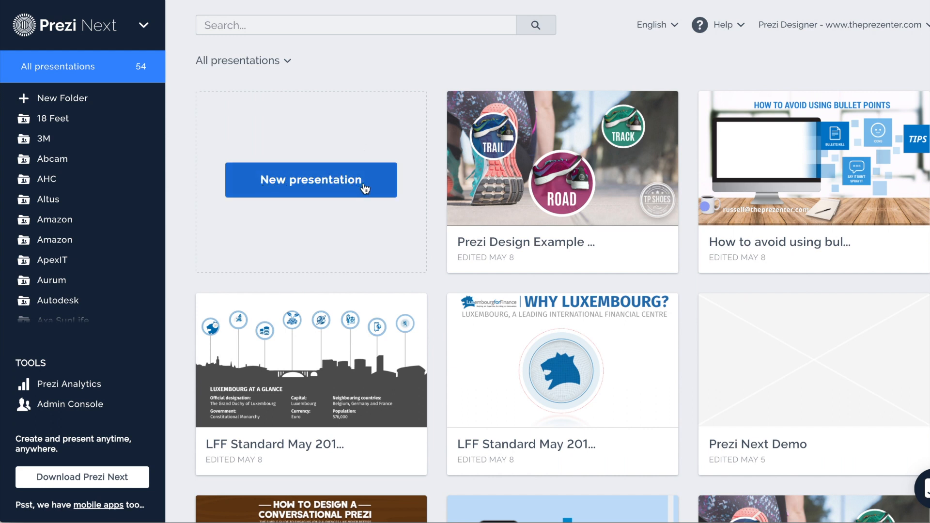
pyautogui.moveTo(326, 186)
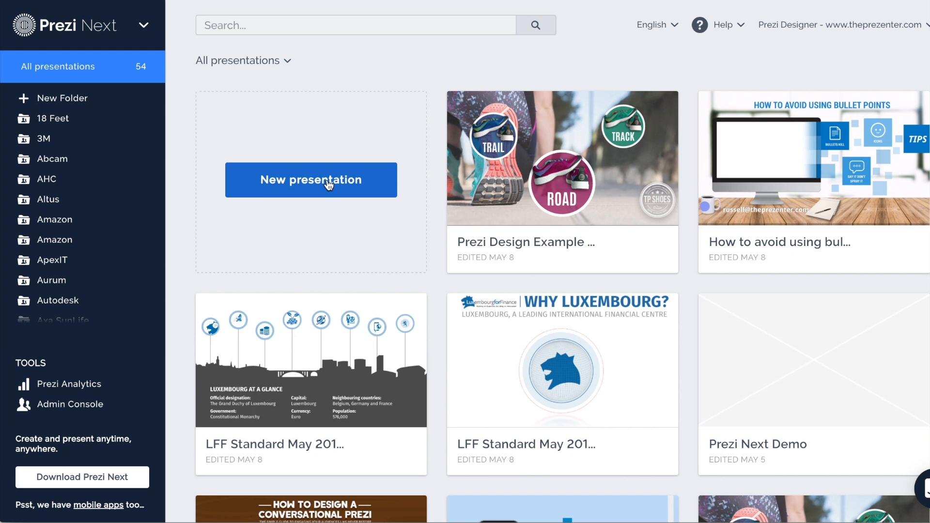
pyautogui.moveTo(341, 199)
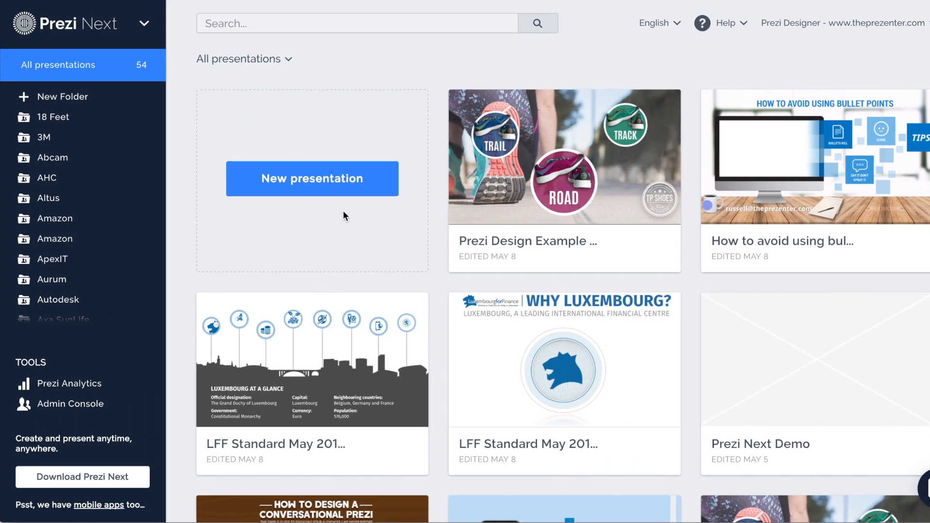
pyautogui.scroll(3)
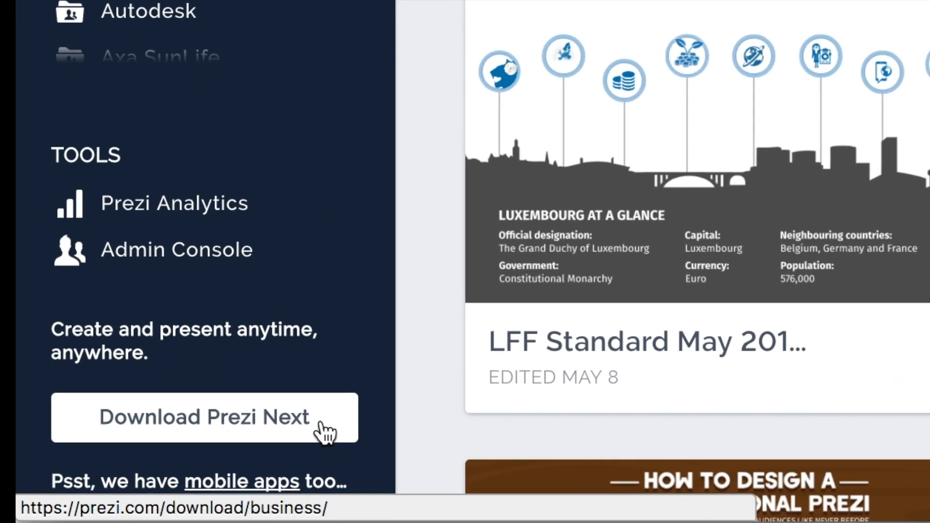
pyautogui.scroll(3)
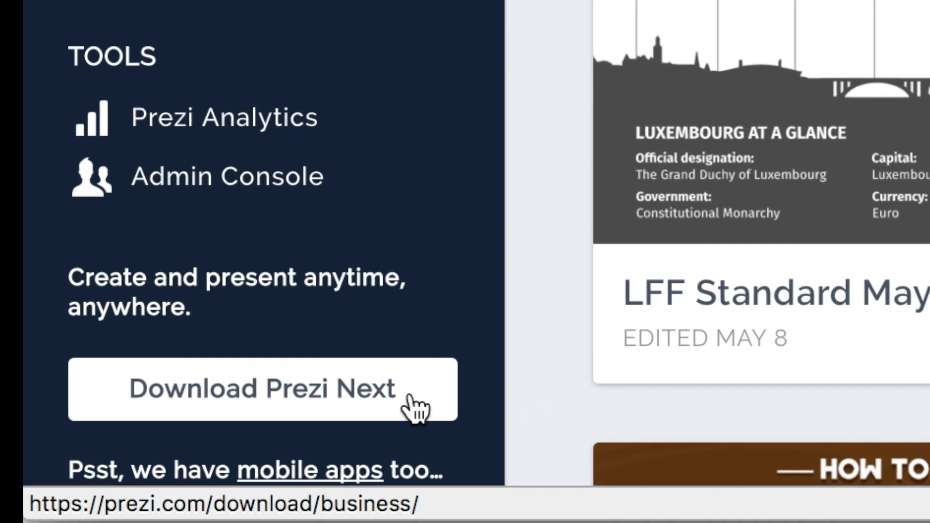
pyautogui.scroll(-3)
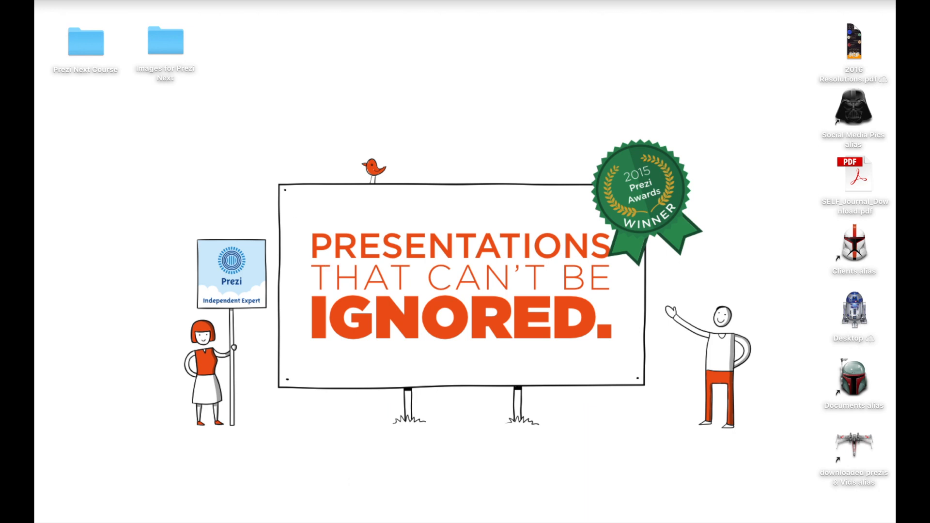
pyautogui.moveTo(320, 499)
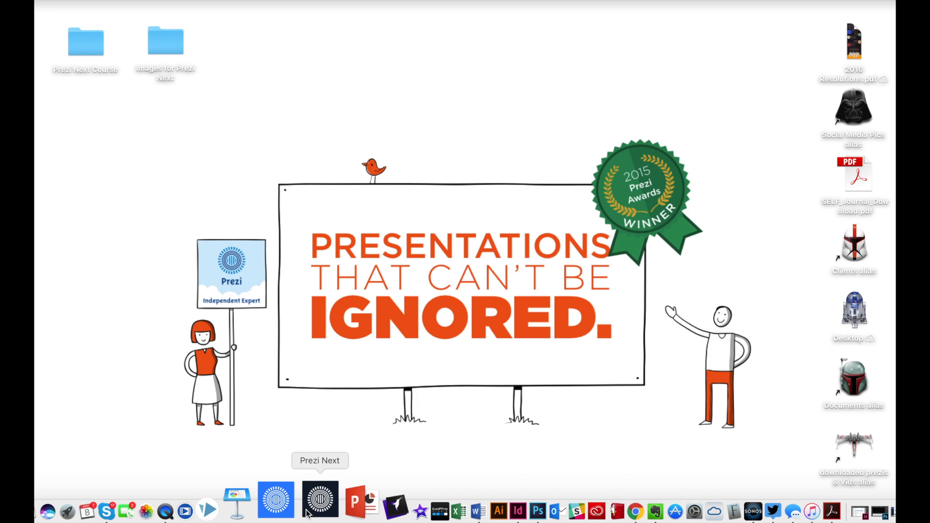
pyautogui.moveTo(324, 500)
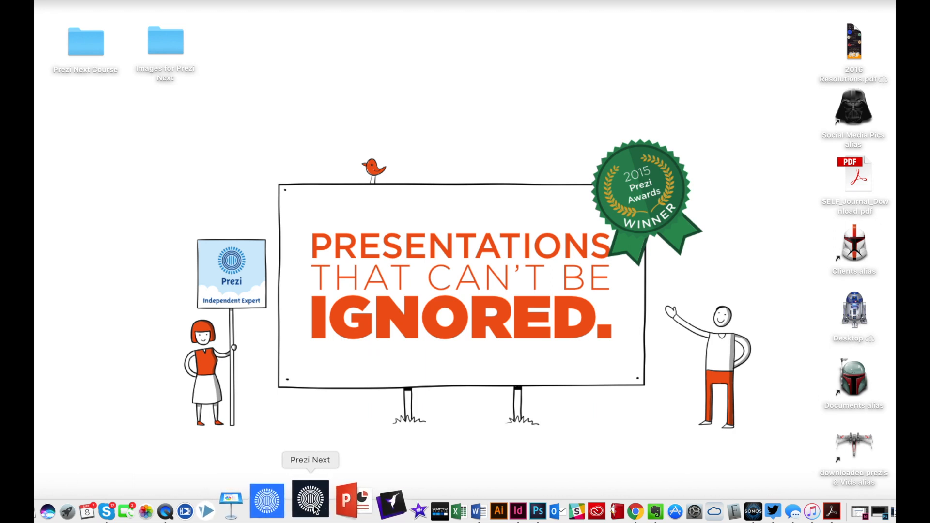
pyautogui.click(310, 497)
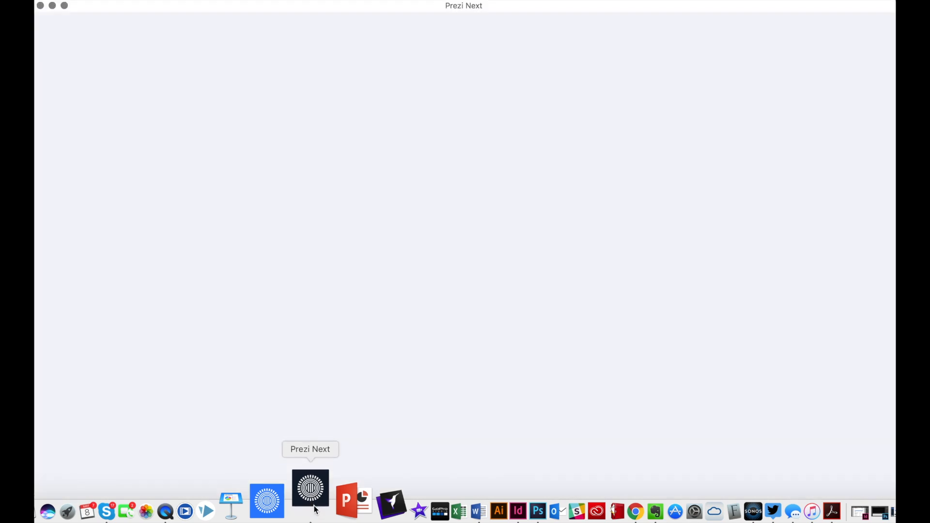
# Let the desktop app load and sync the All prezis library
pyautogui.click(310, 489)
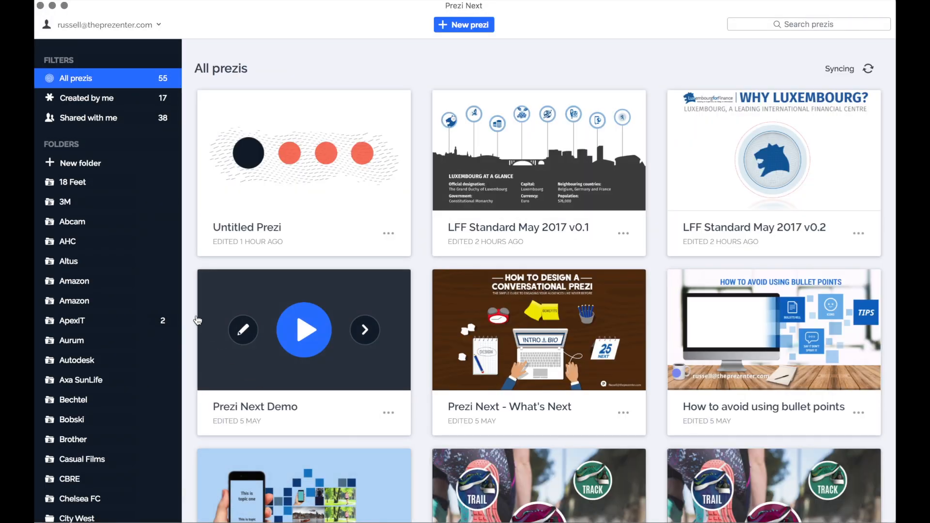
pyautogui.moveTo(190, 307)
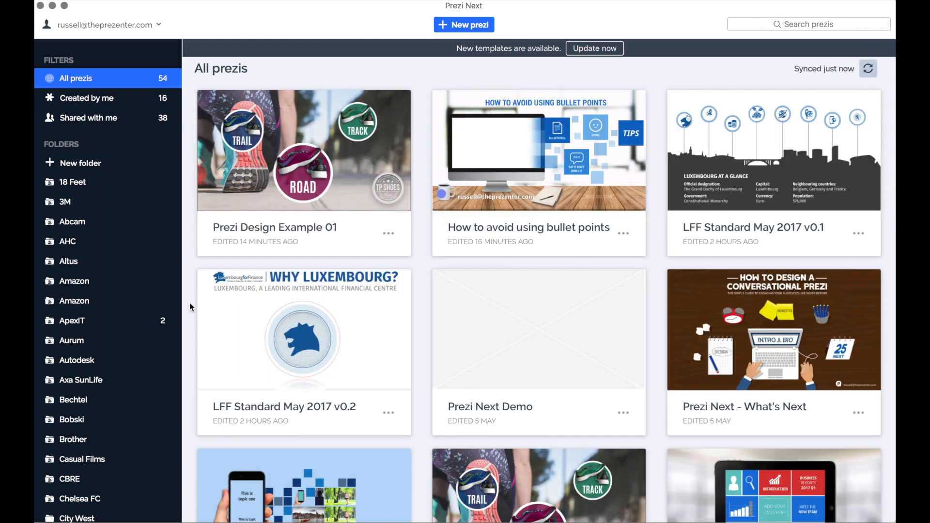
pyautogui.moveTo(538, 150)
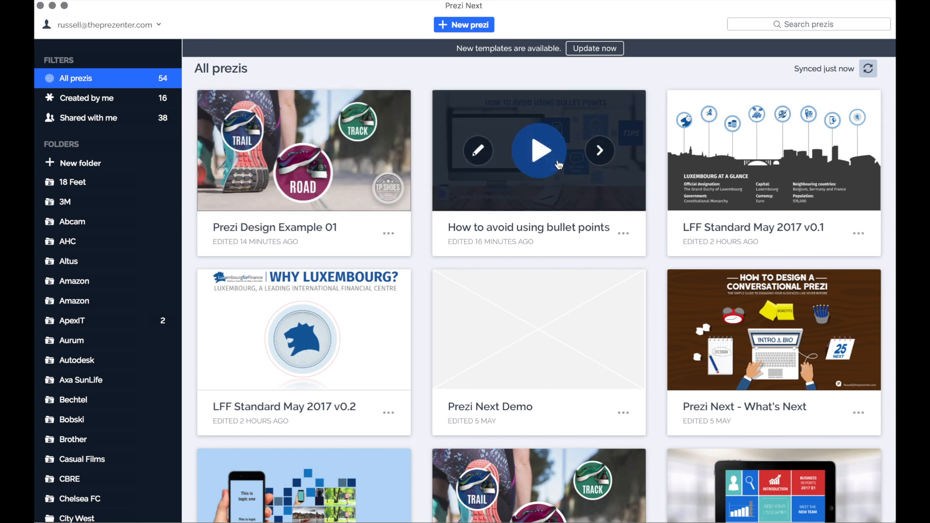
pyautogui.moveTo(538, 509)
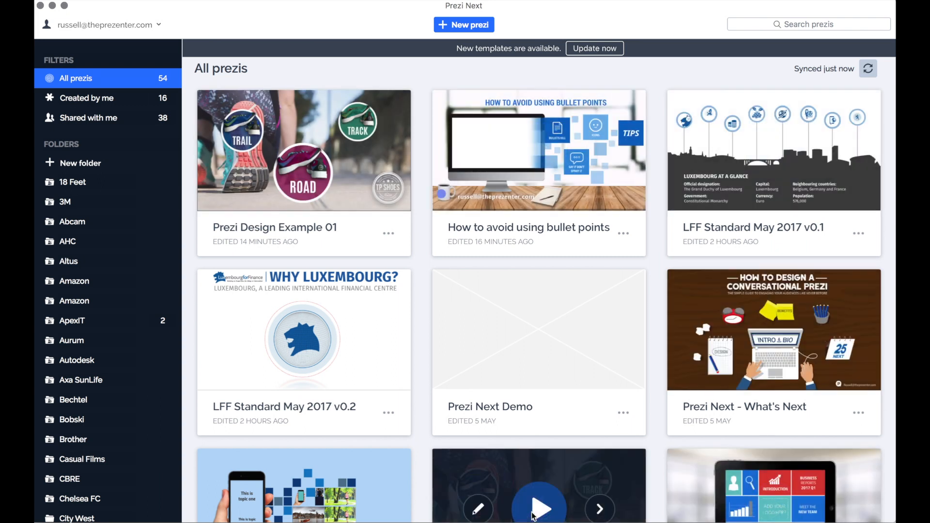
pyautogui.moveTo(410, 360)
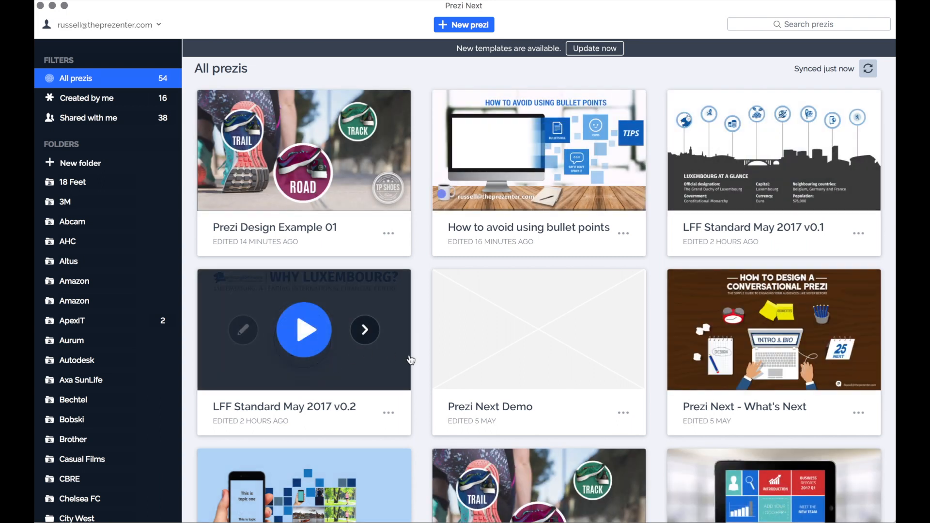
pyautogui.moveTo(419, 356)
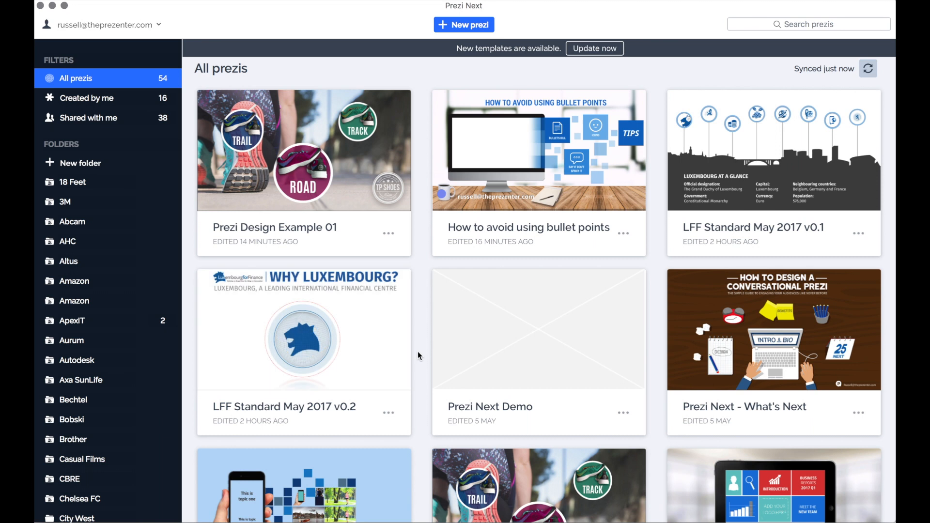
pyautogui.moveTo(464, 26)
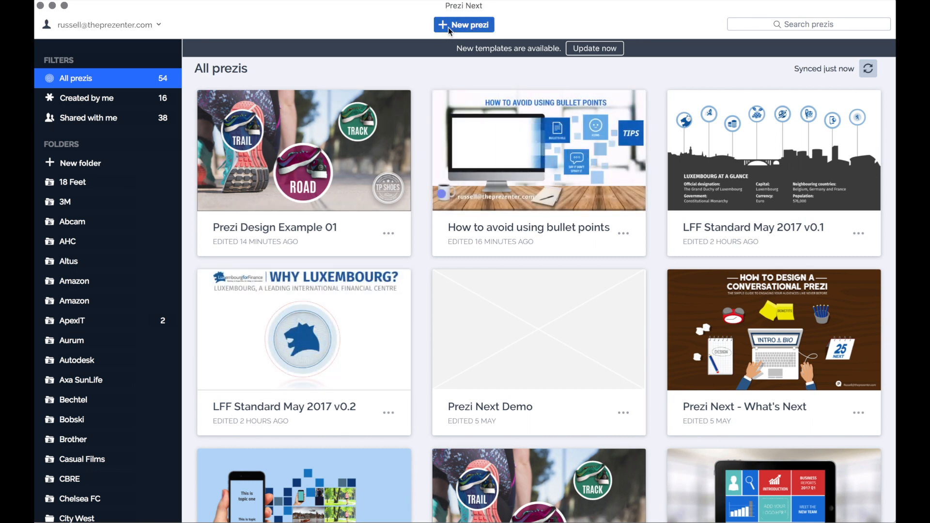
pyautogui.moveTo(481, 23)
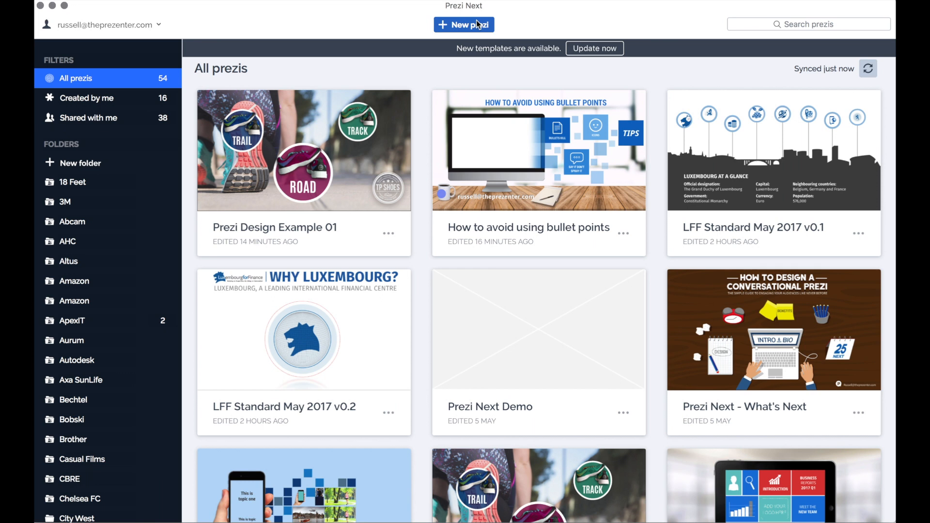
pyautogui.moveTo(88, 187)
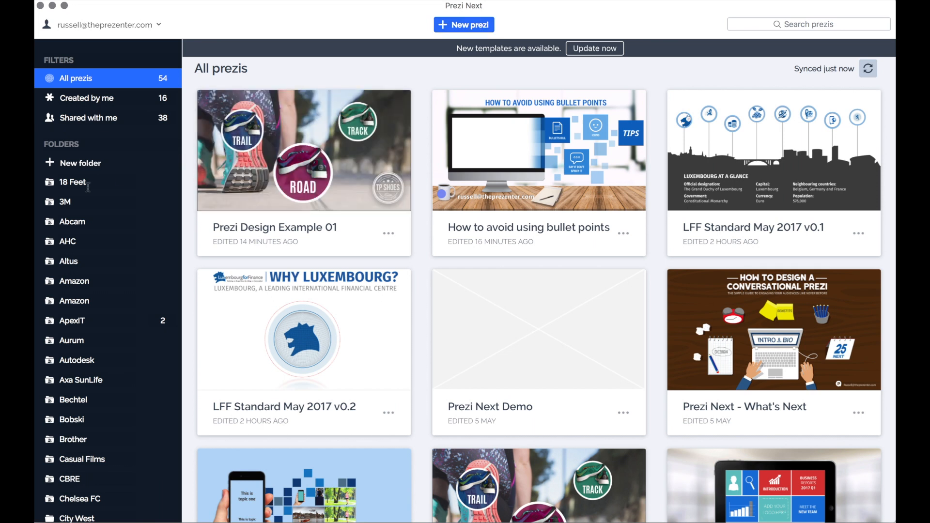
pyautogui.moveTo(77, 397)
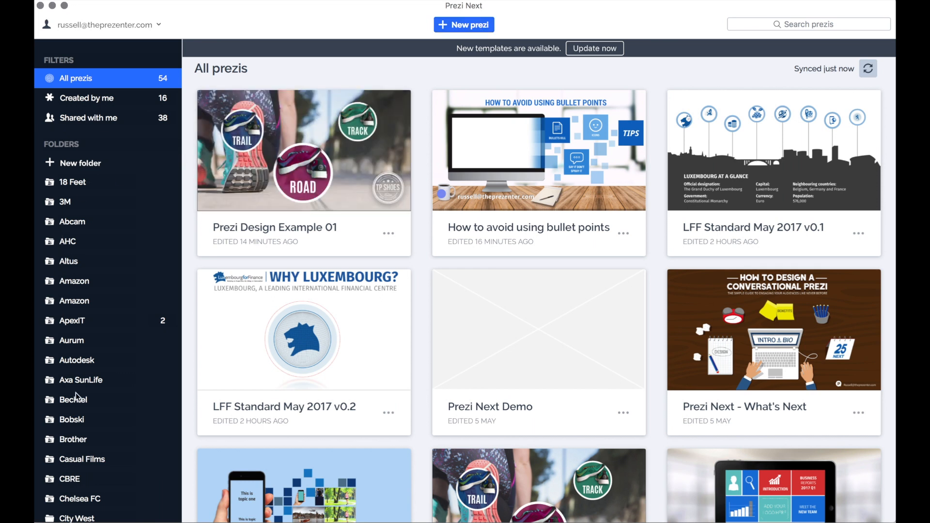
pyautogui.scroll(-3)
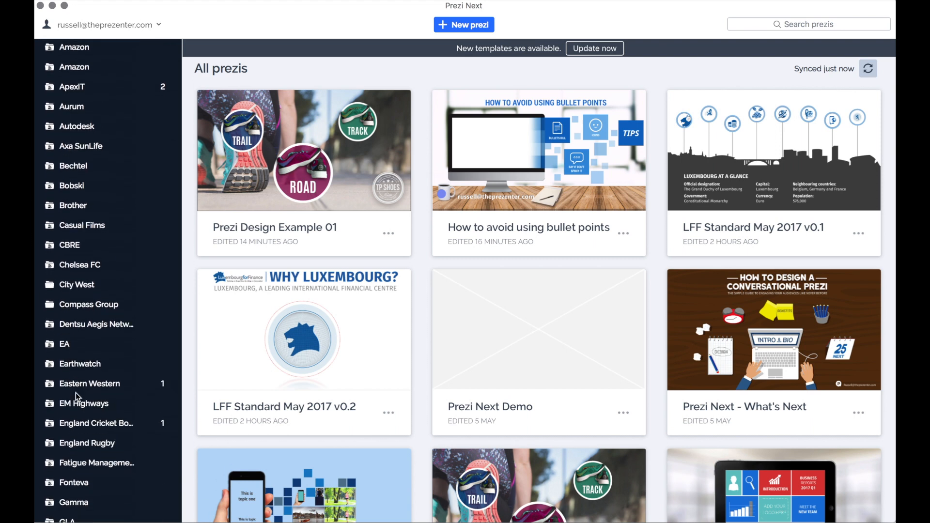
pyautogui.scroll(-3)
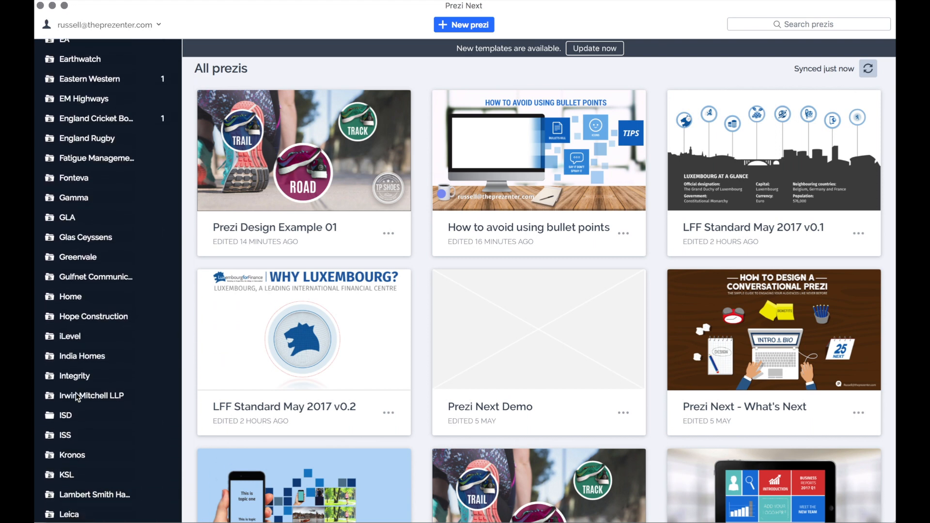
pyautogui.scroll(-3)
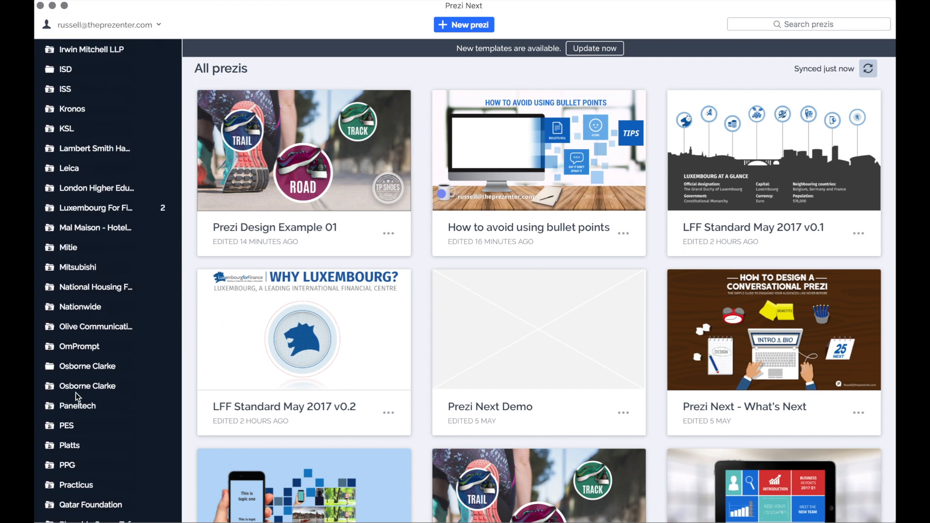
pyautogui.scroll(-3)
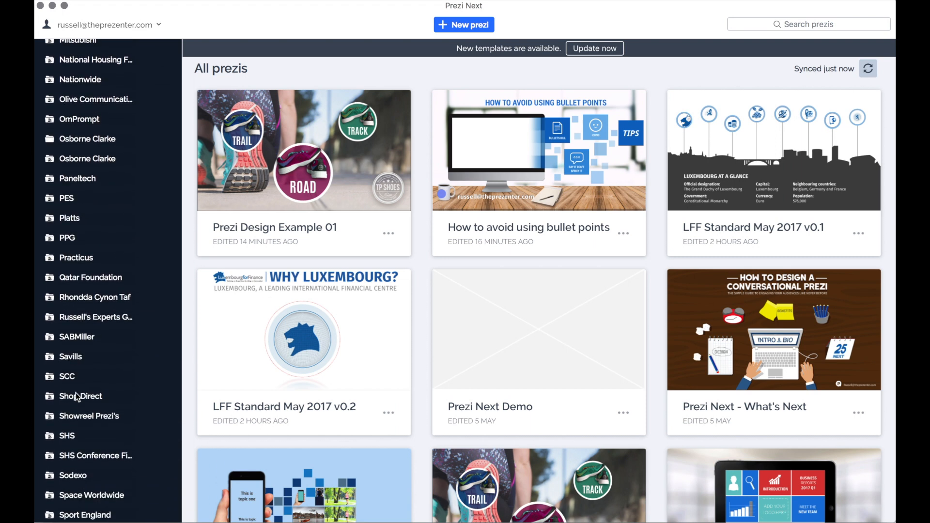
pyautogui.scroll(-3)
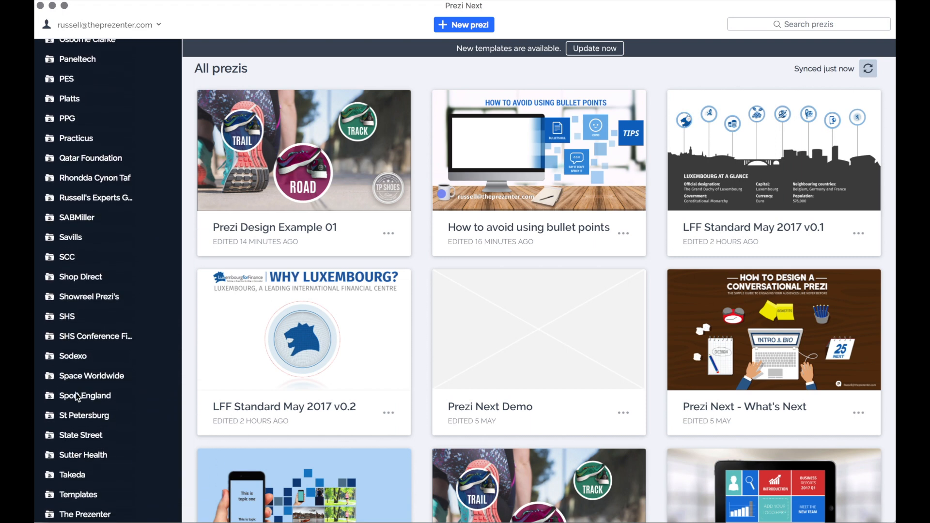
pyautogui.scroll(-3)
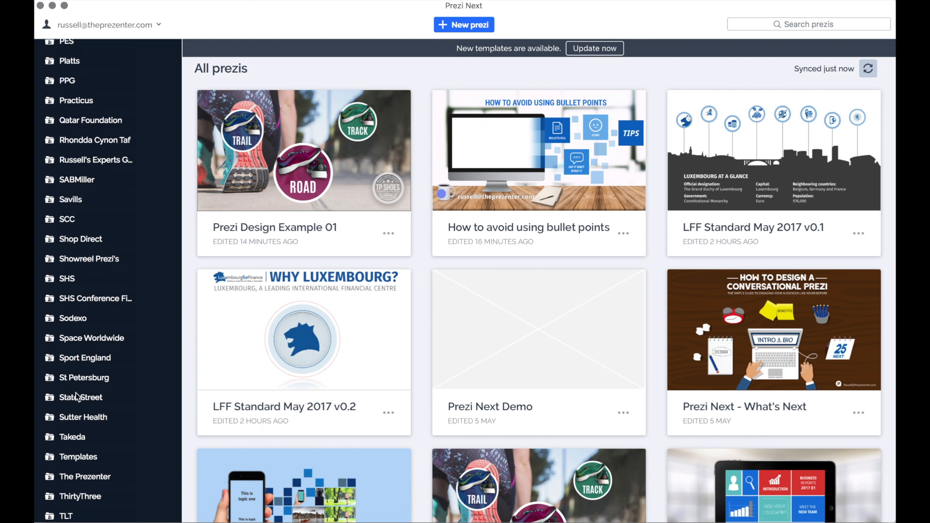
pyautogui.scroll(-3)
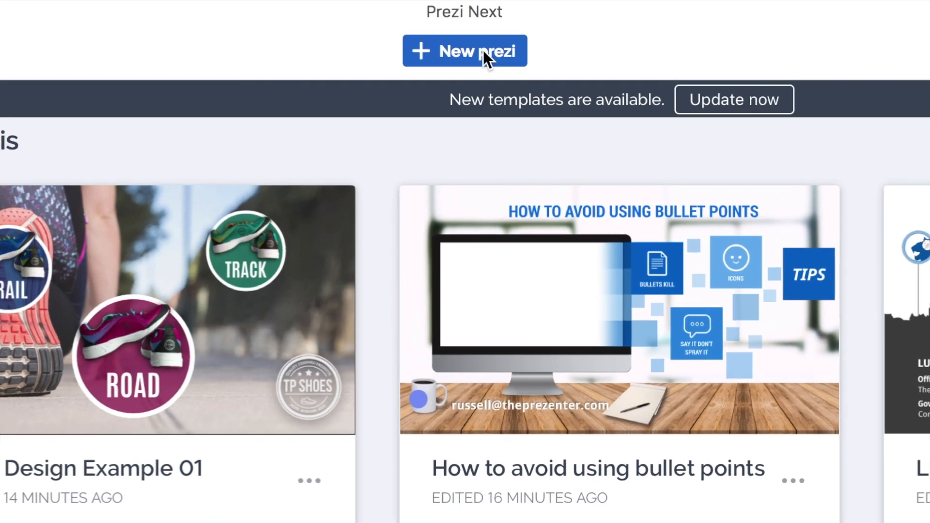
pyautogui.scroll(-3)
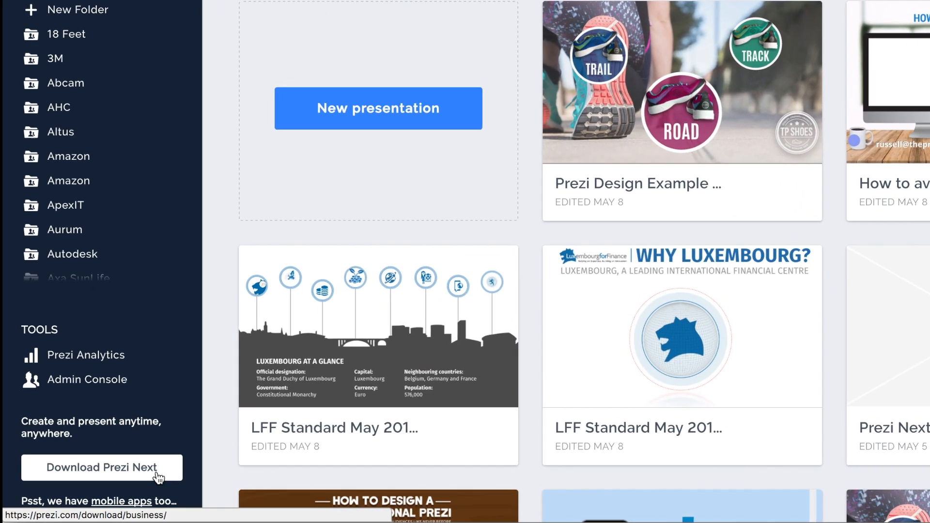
pyautogui.scroll(3)
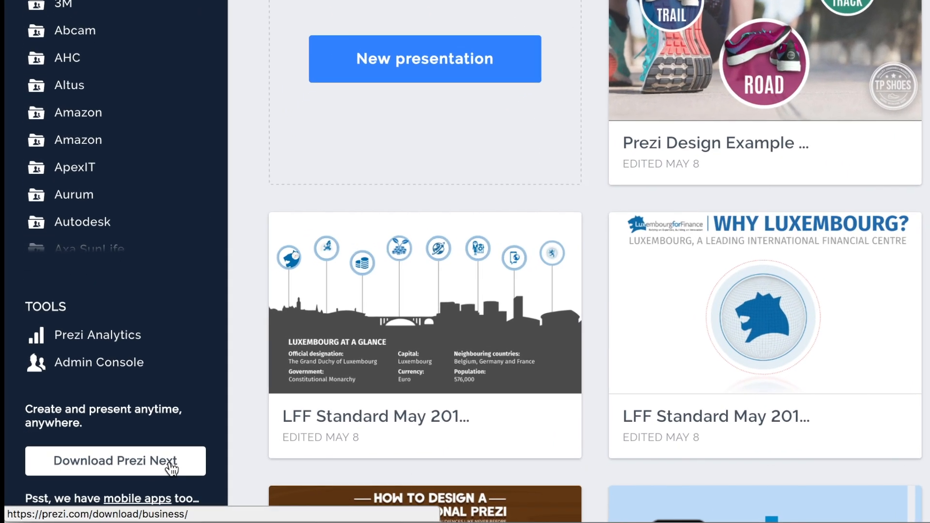